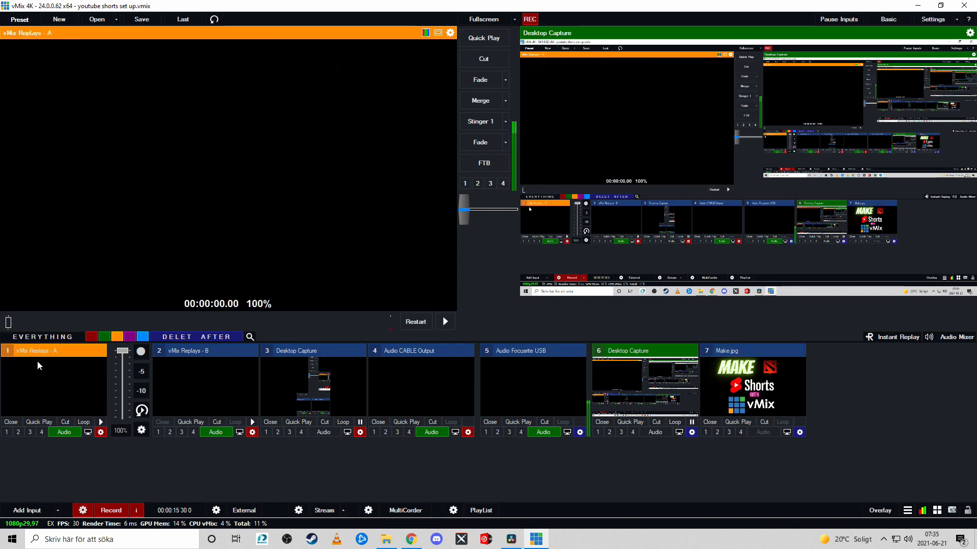
Preview Desktop Capture, Audio CABLE Output and Make.jpg in turn, ending on Audio CABLE Output.
click(204, 350)
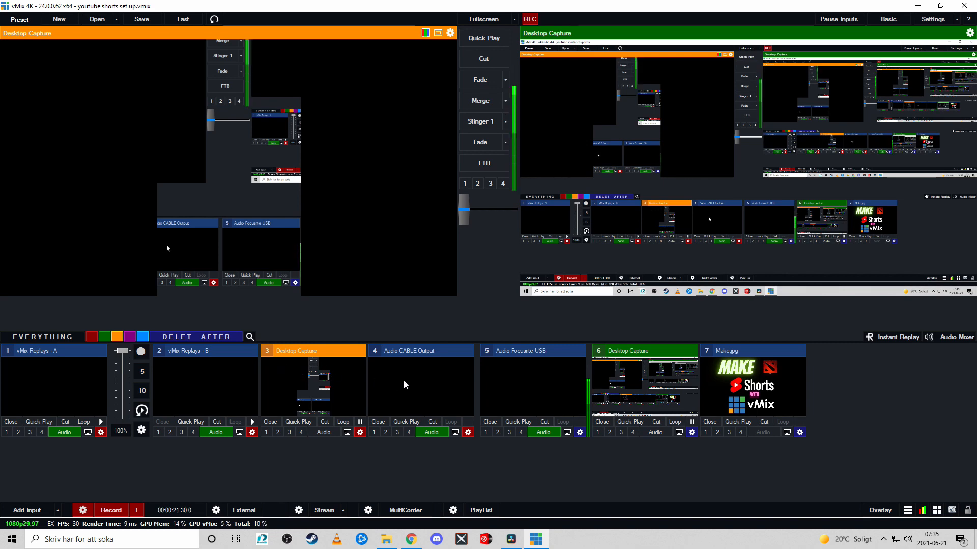
click(409, 350)
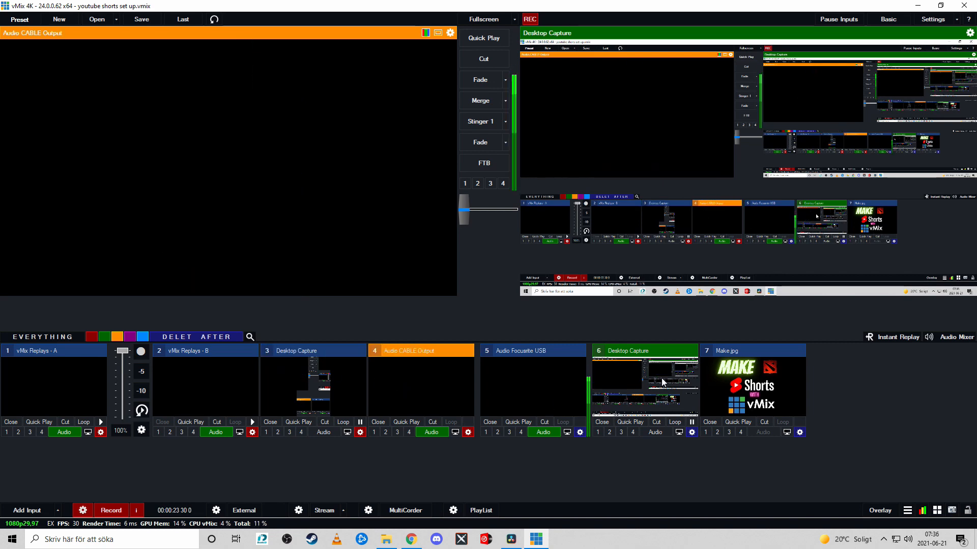
click(532, 350)
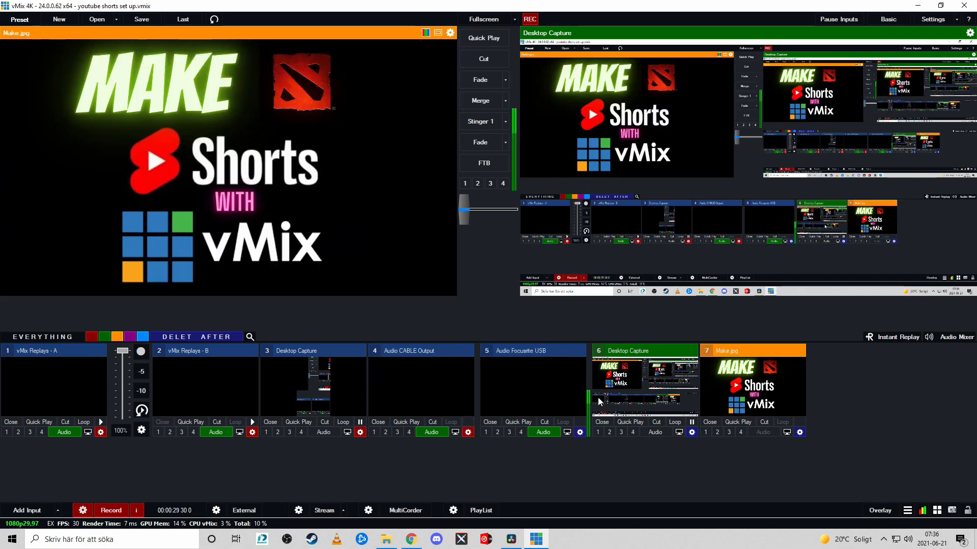
click(409, 351)
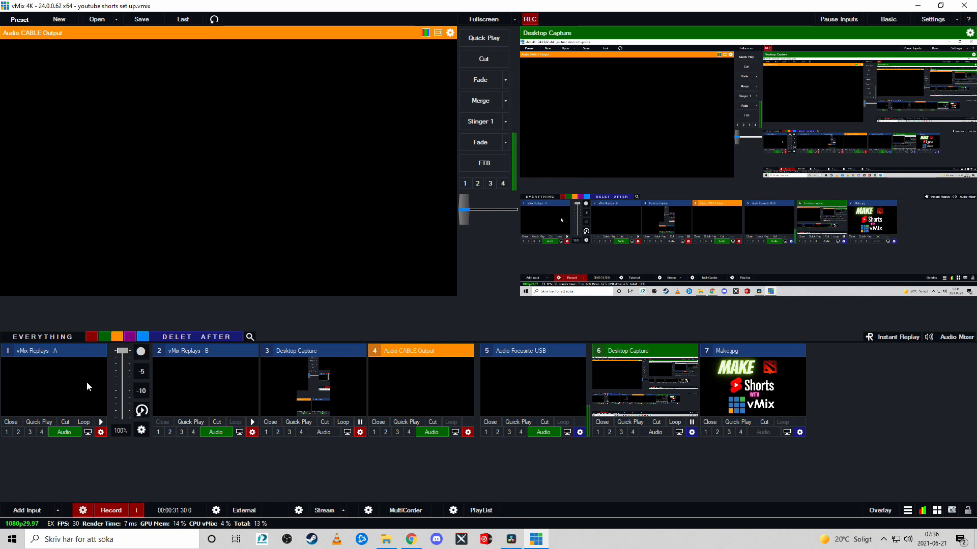
mouse_move(422, 388)
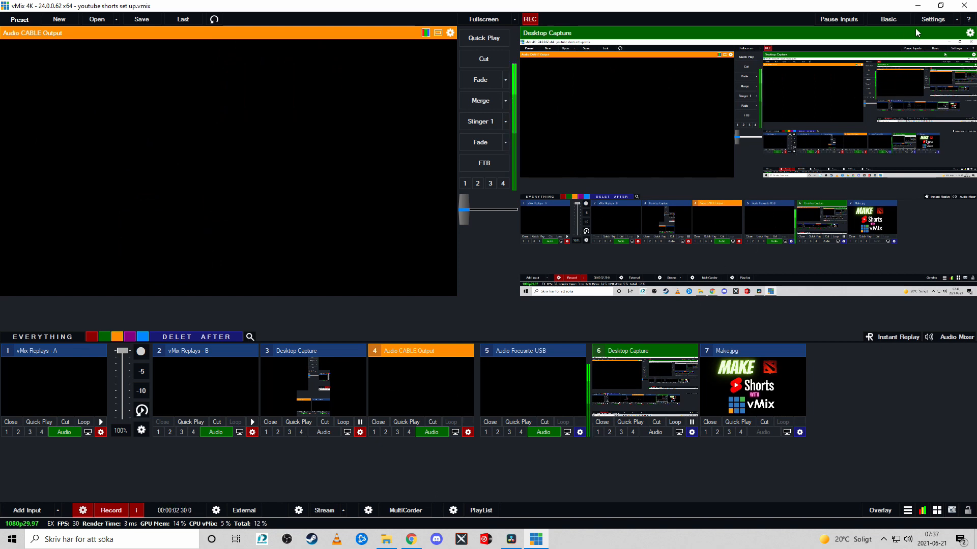
mouse_move(446, 226)
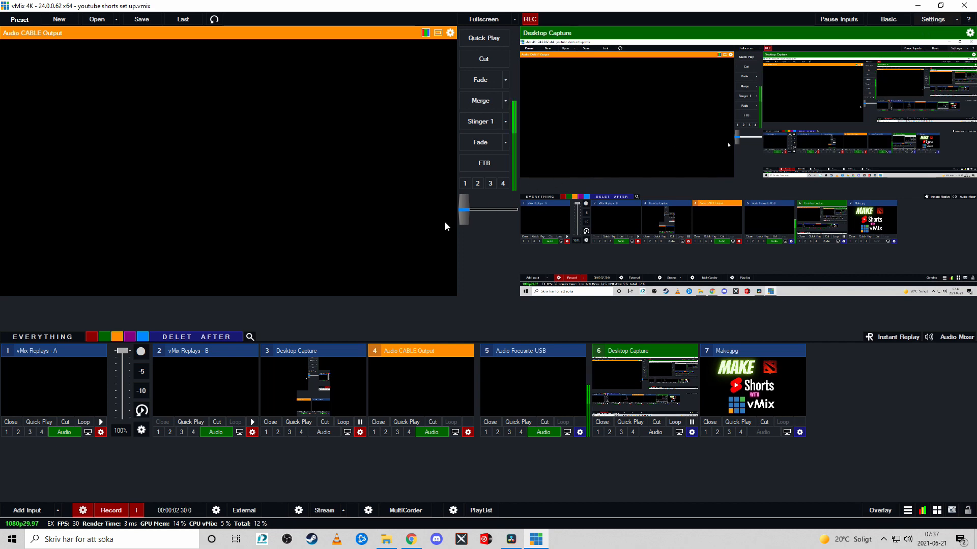
Review the vMix settings pages, including the keyboard Shortcuts page.
click(933, 20)
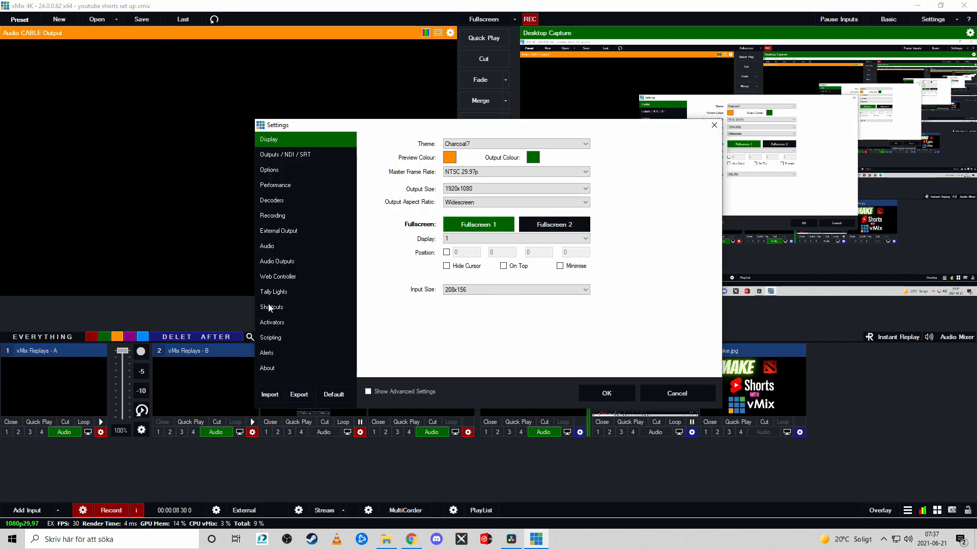
click(272, 307)
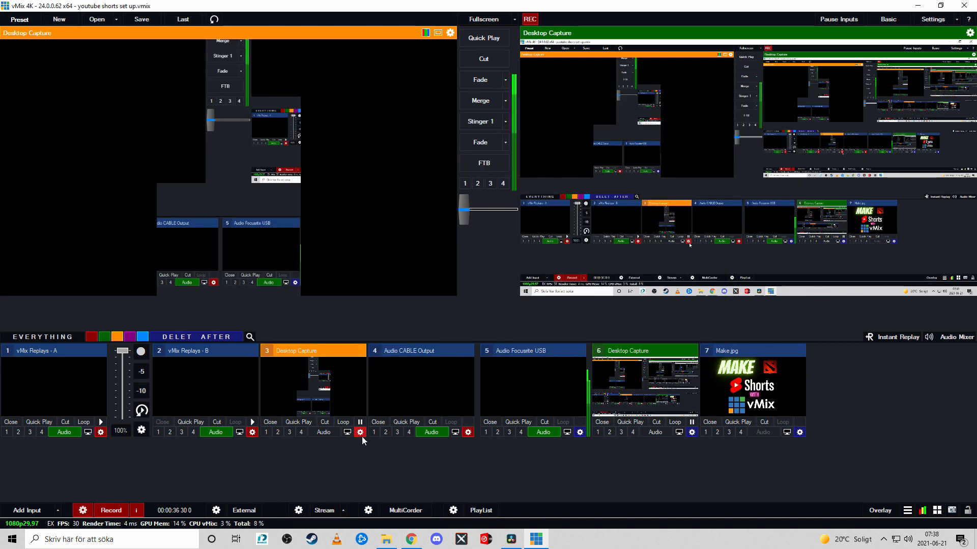
Review Desktop Capture's Position settings: zoom 1.56, crop 766–1154 by 0–1080.
click(359, 433)
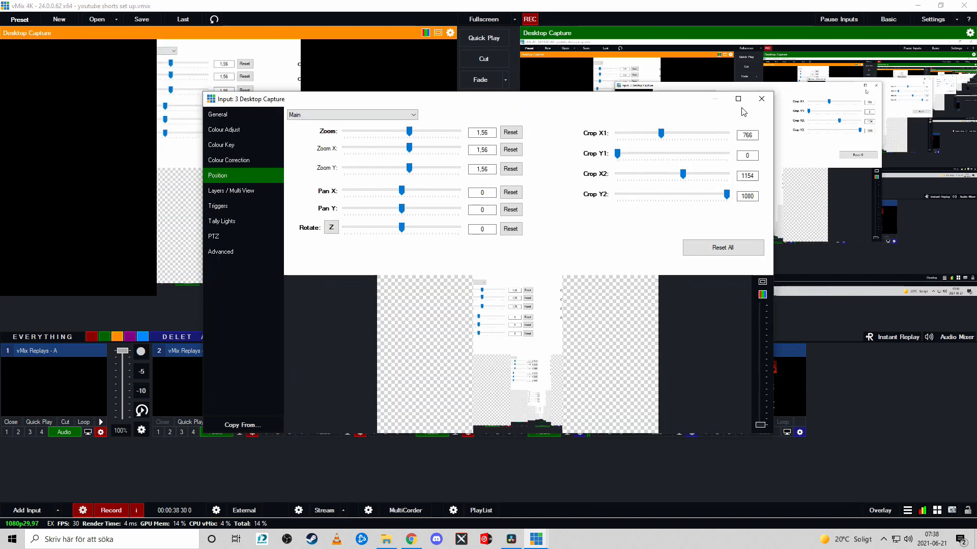
click(761, 99)
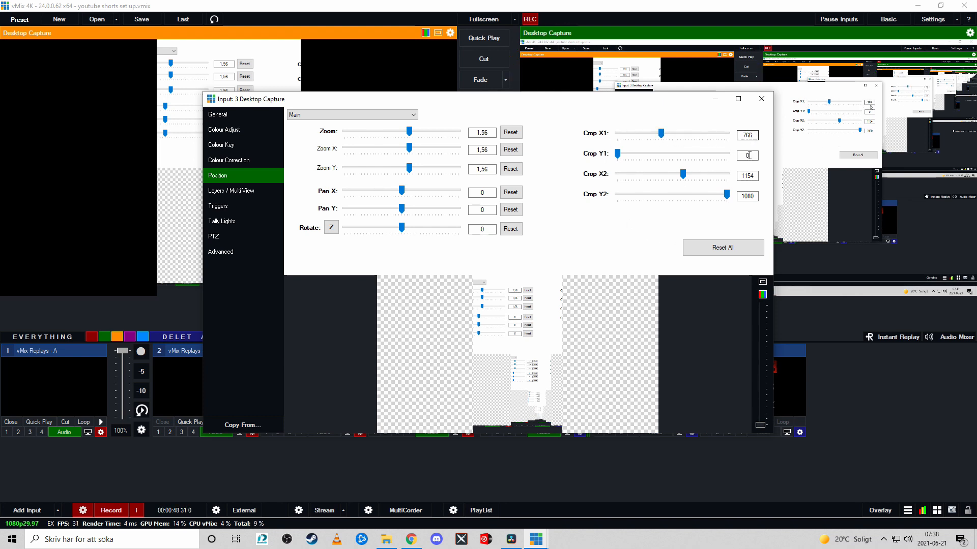
click(747, 176)
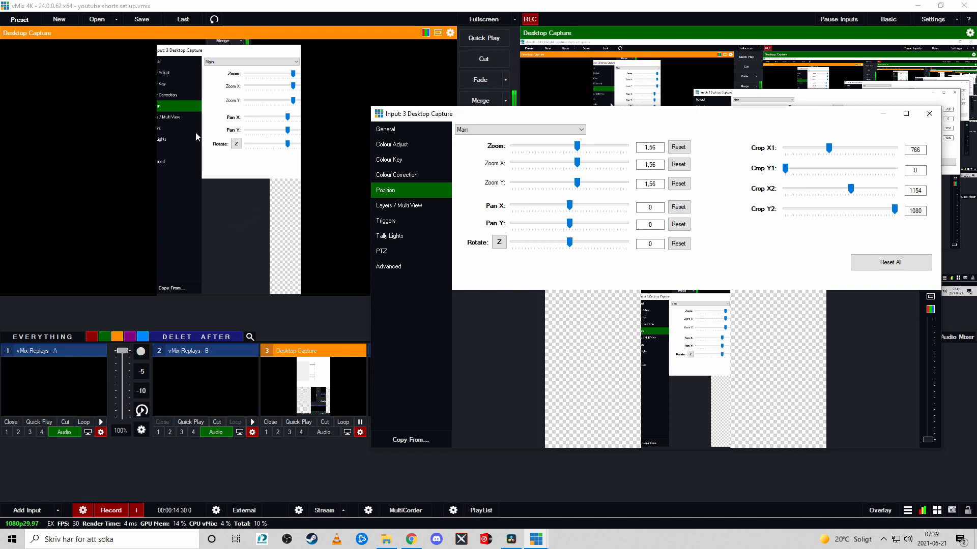
mouse_move(260, 185)
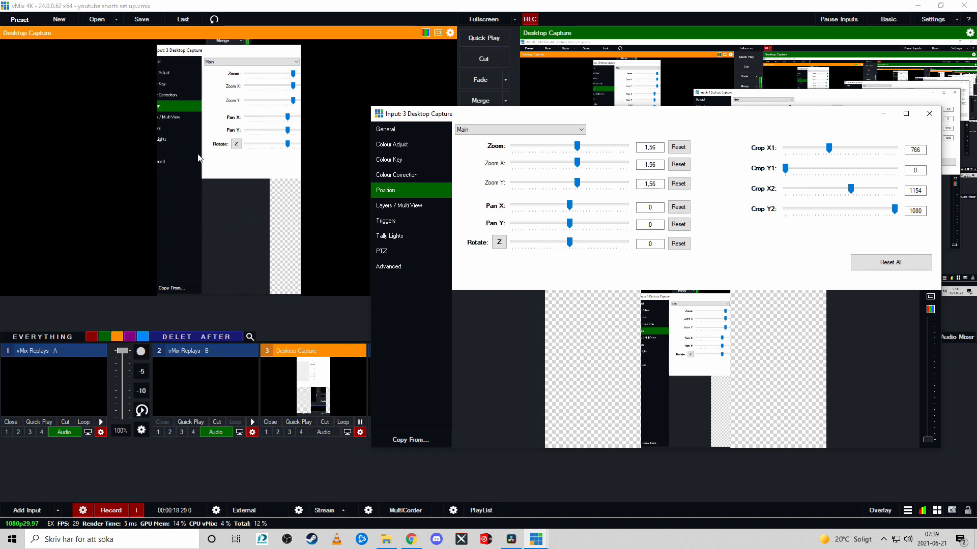
mouse_move(243, 244)
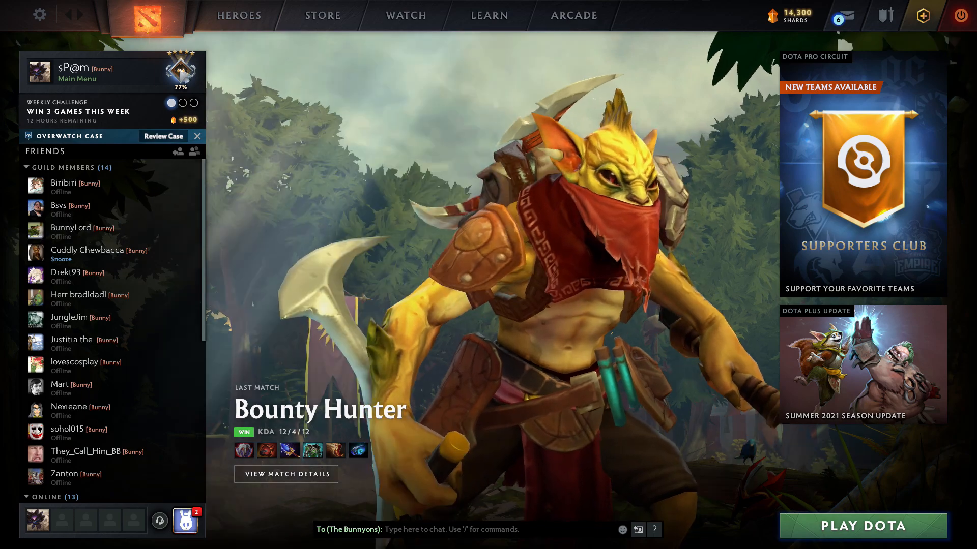
Confirm Dota 2's Sound Device is CABLE Input (VB-Audio Virtual Cable) in the Audio settings.
click(39, 15)
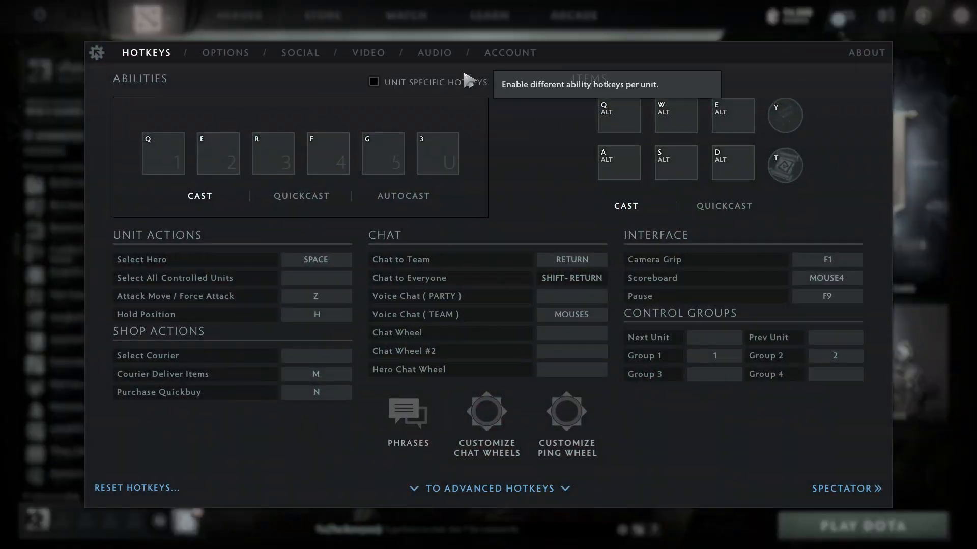
click(434, 52)
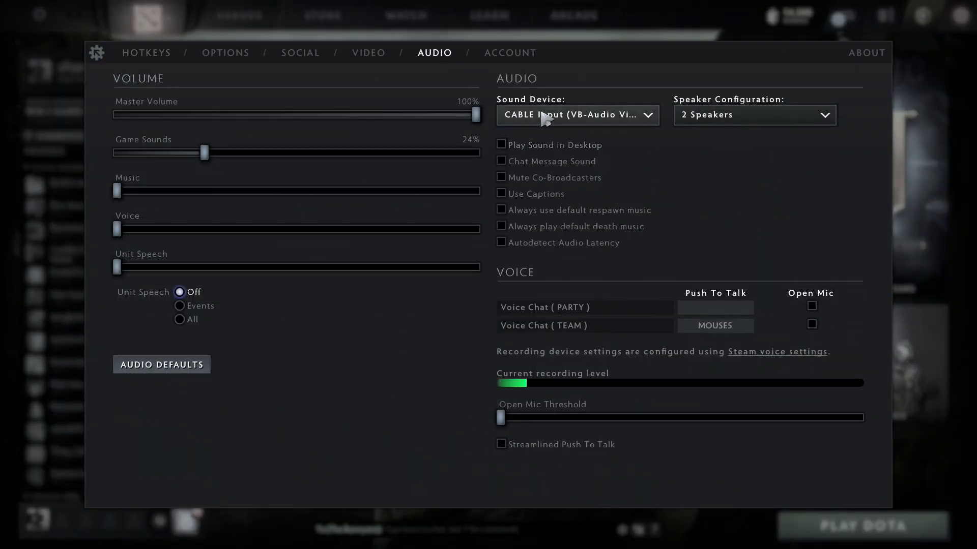
click(576, 115)
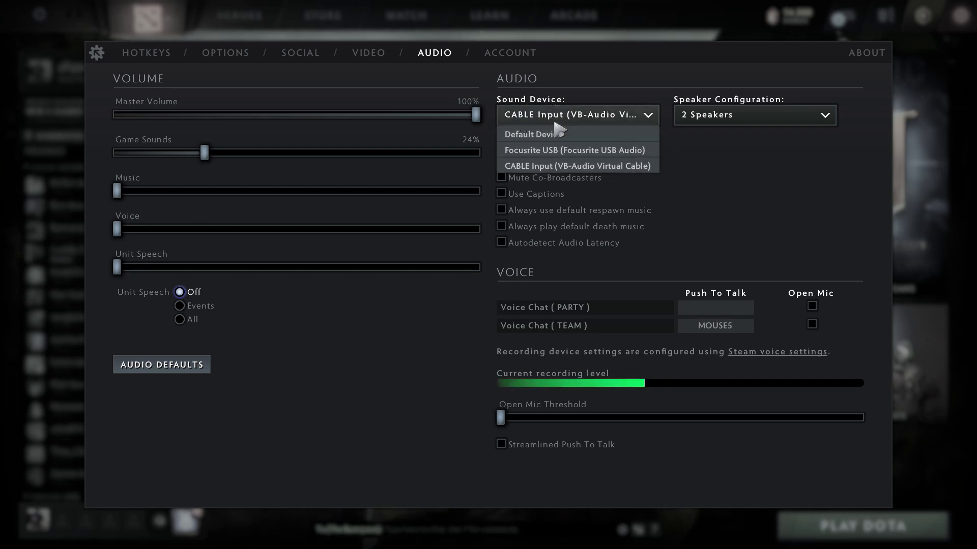
mouse_move(564, 177)
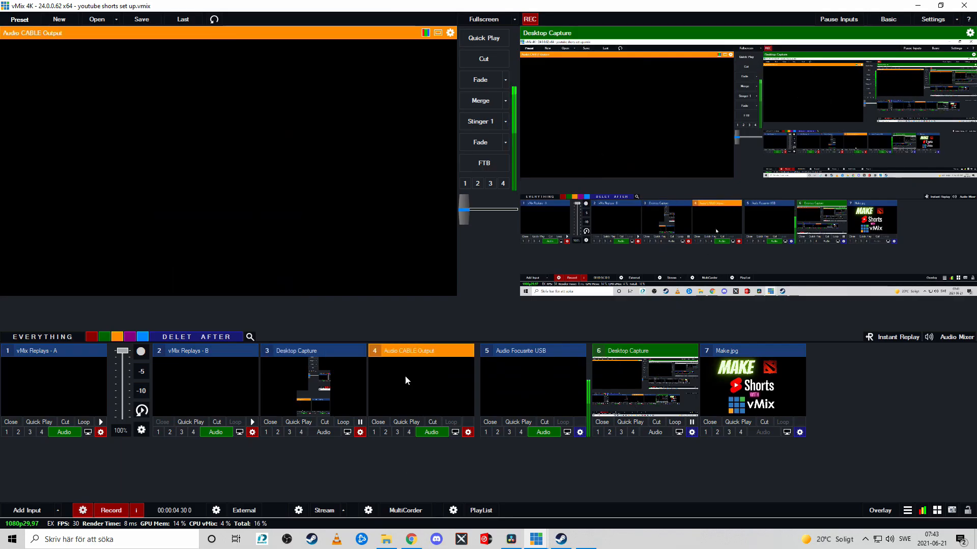
mouse_move(429, 358)
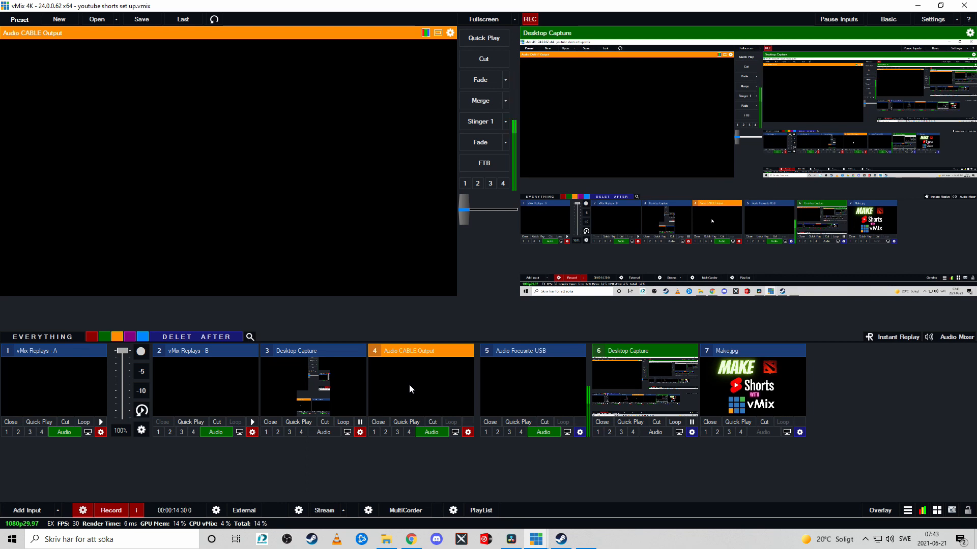
click(431, 432)
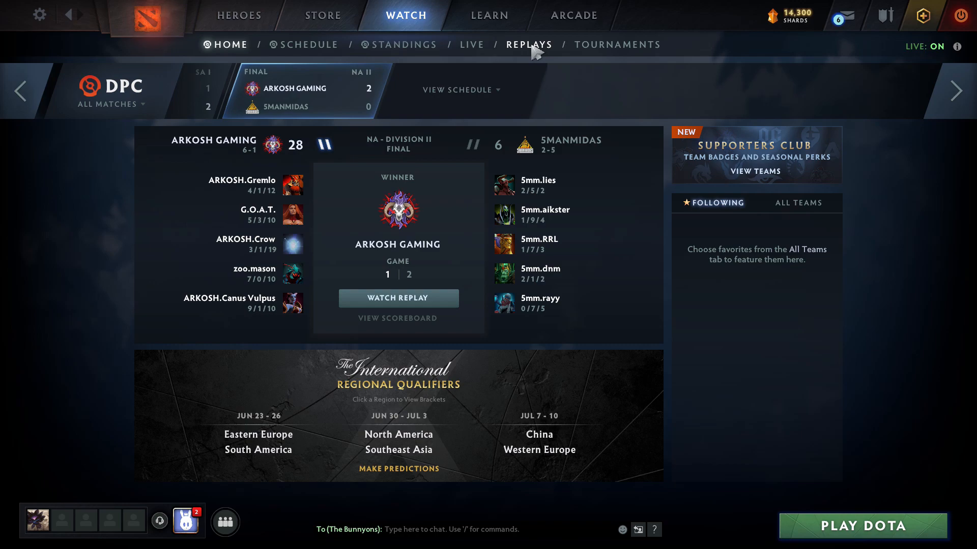
Start watching the 50–61 Dire Victory match replay and adjust the replay camera.
click(529, 44)
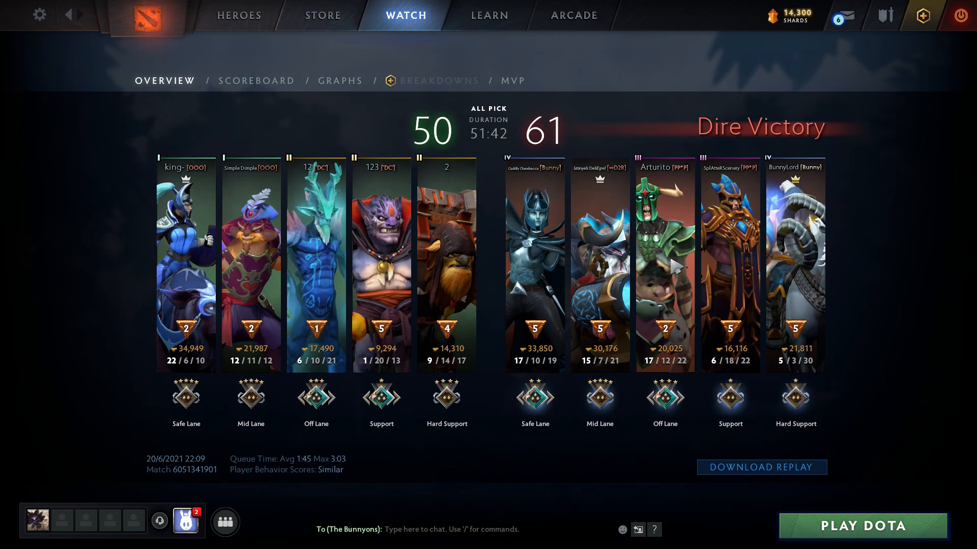
click(761, 467)
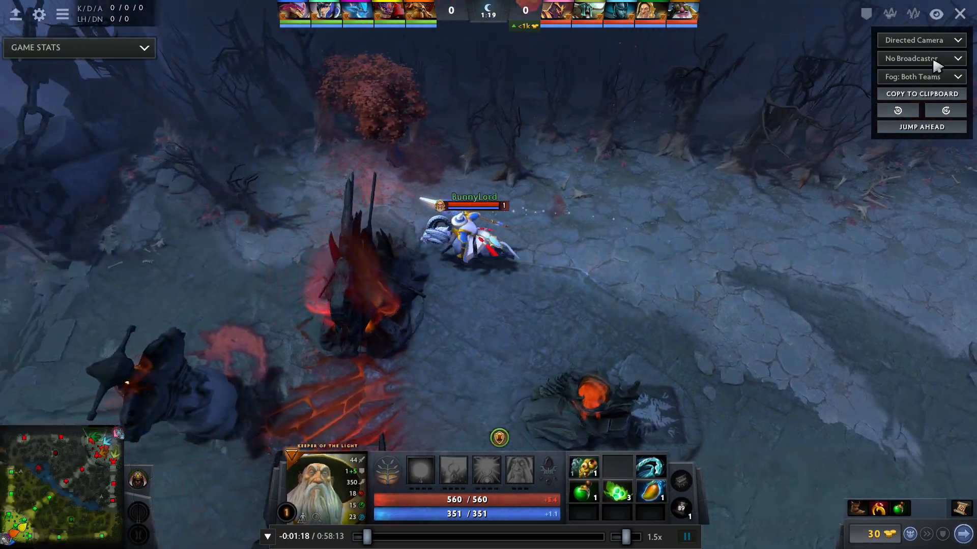
click(922, 40)
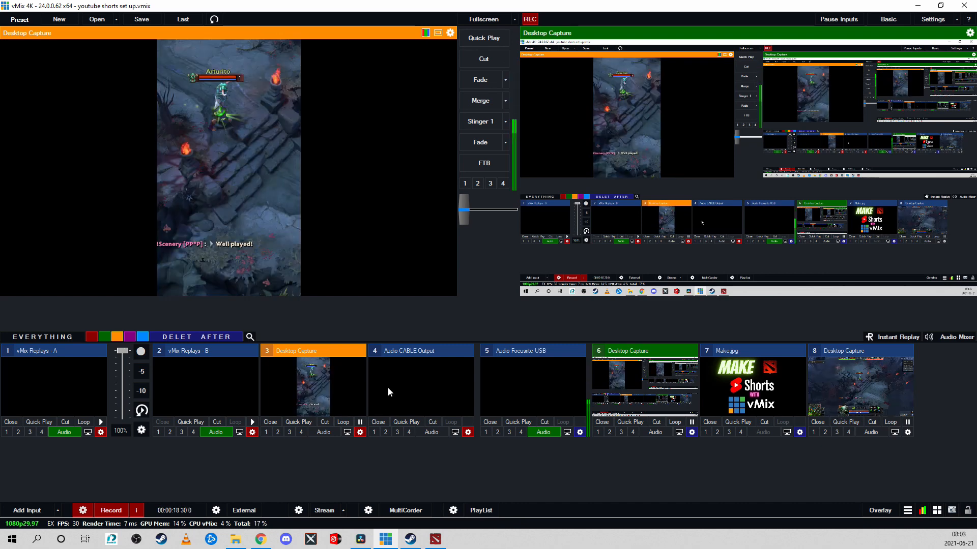
Check the vertically cropped Dota 2 Desktop Capture in the vMix preview.
click(34, 351)
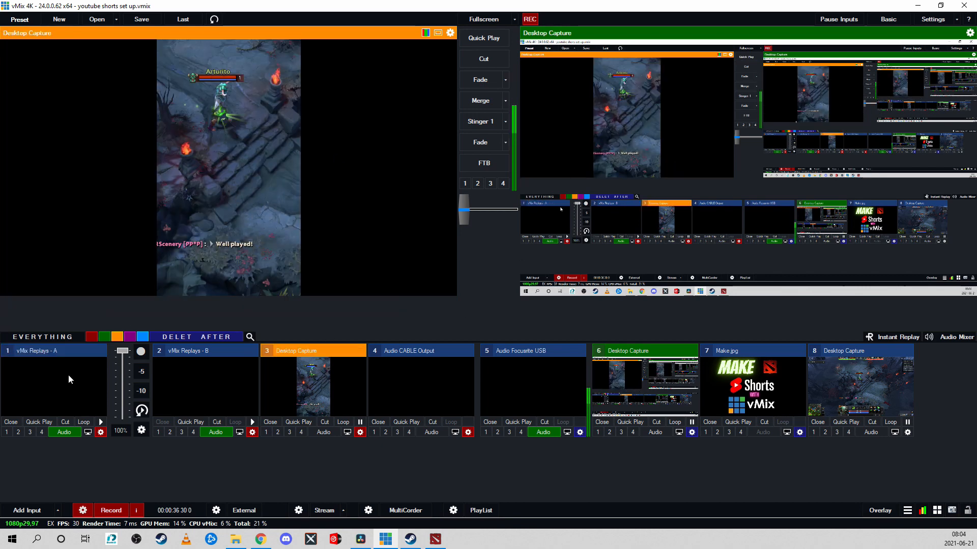
Put vMix Replays - A into preview and bring up the Stream Deck XL software.
click(53, 350)
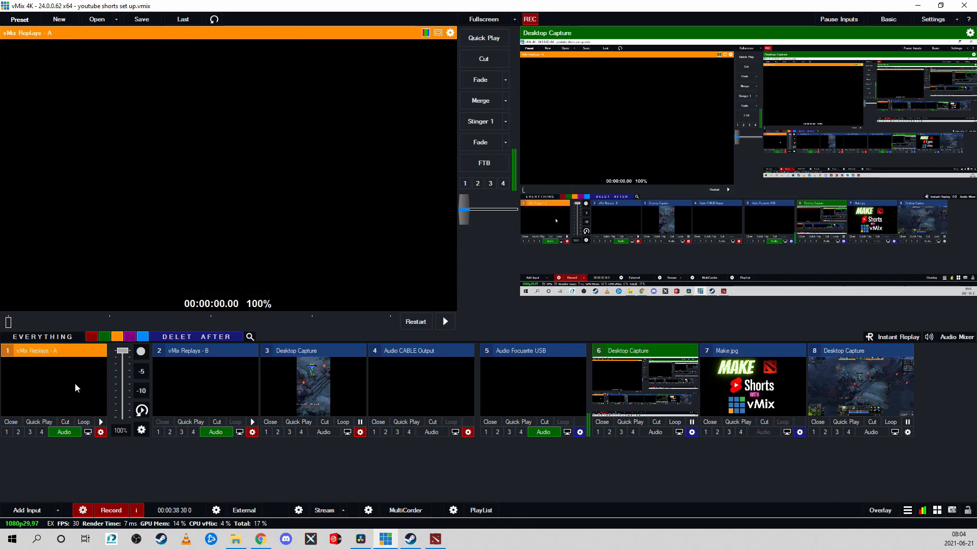
mouse_move(141, 374)
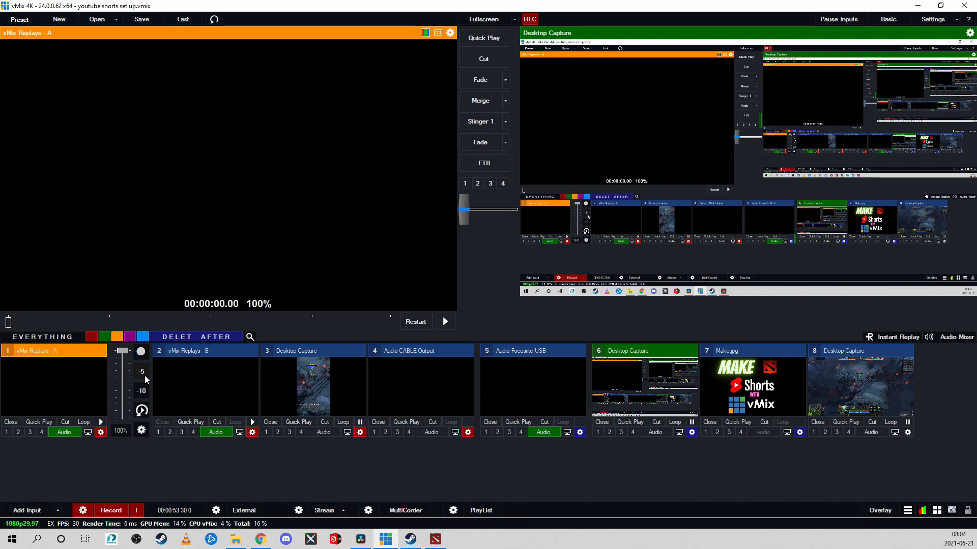
click(460, 539)
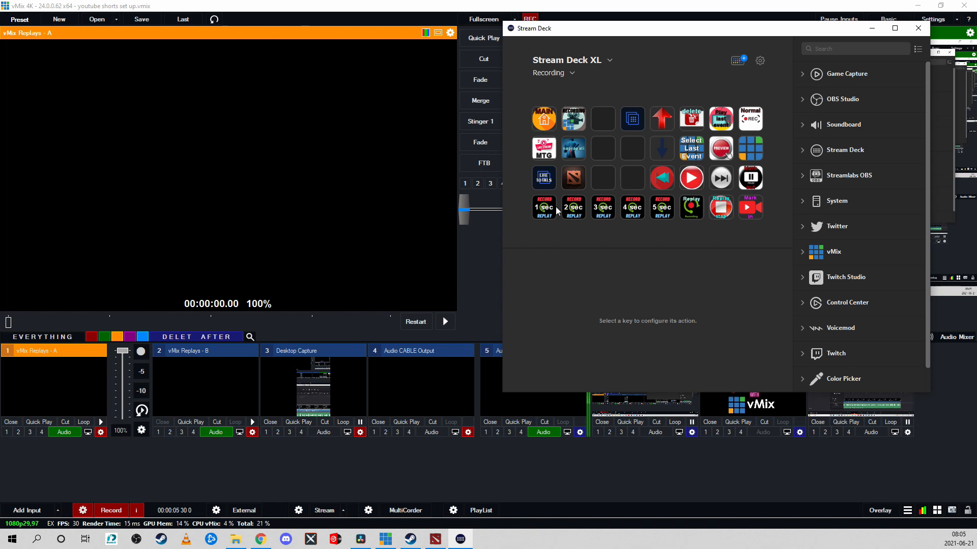
Inspect the 1 sec and 3 sec RECORD REPLAY keys' vMix Shortcut settings.
click(543, 206)
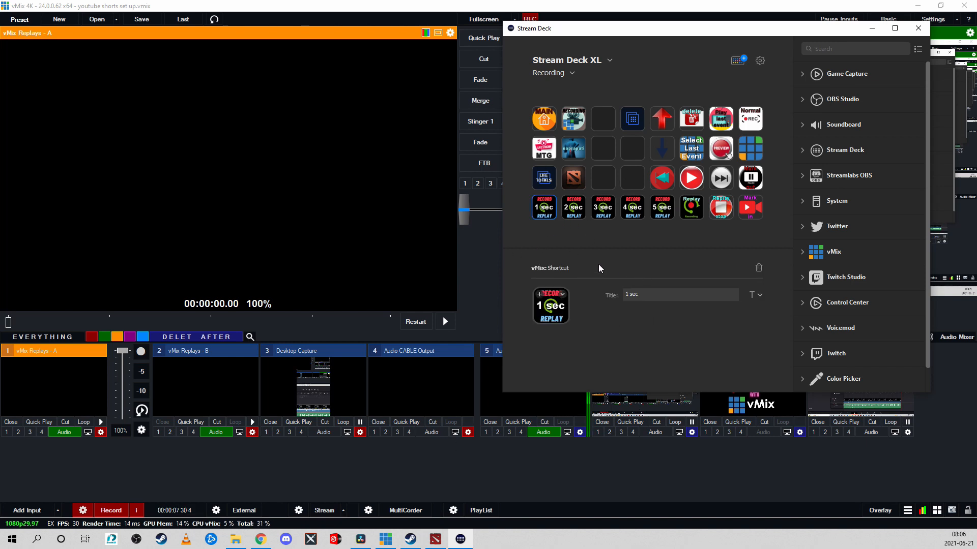
click(601, 208)
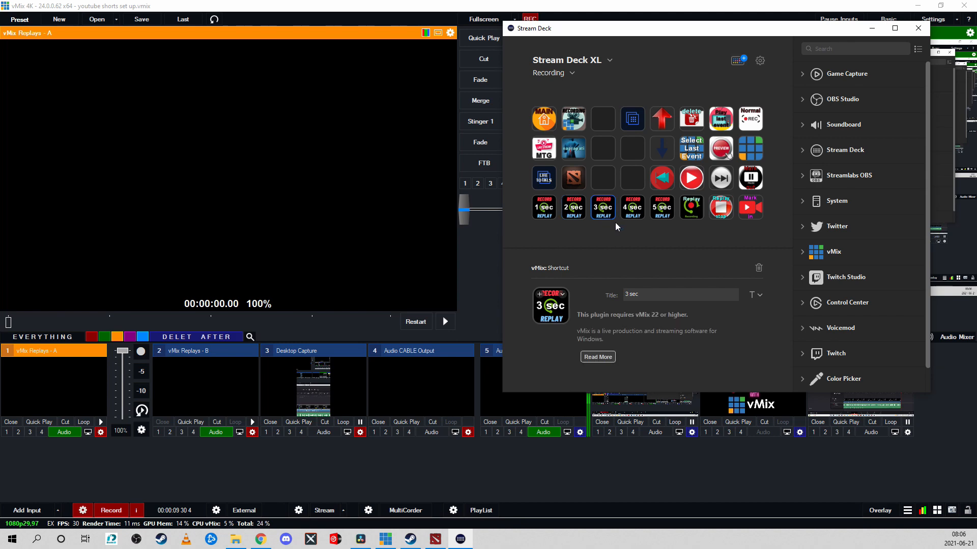
click(661, 207)
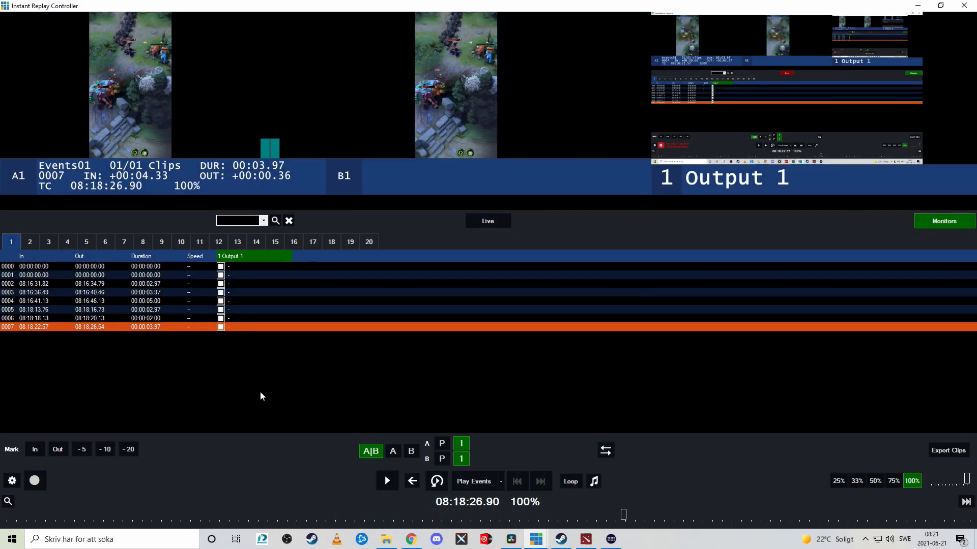
Remove replay event 0006, leaving clips 0005 and 0007, and reopen Stream Deck.
click(34, 318)
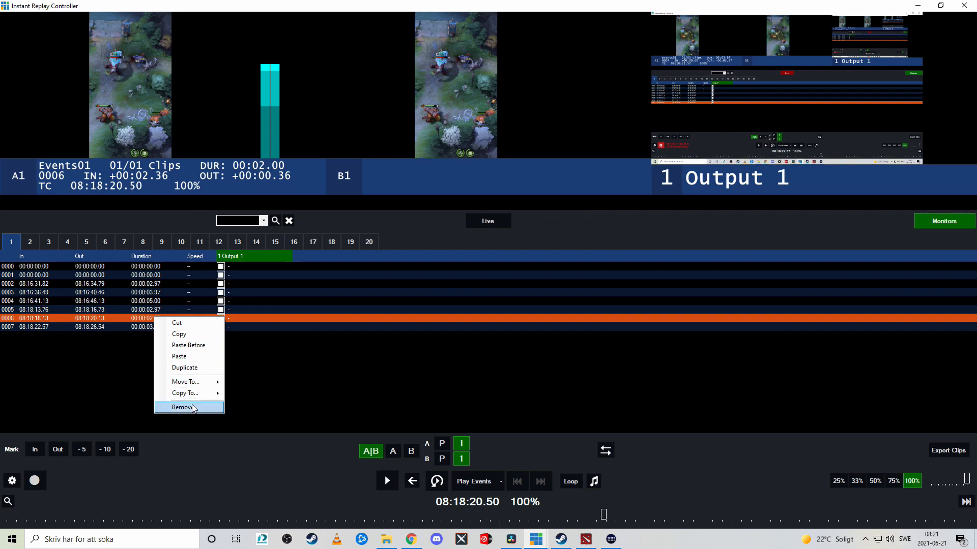
click(182, 407)
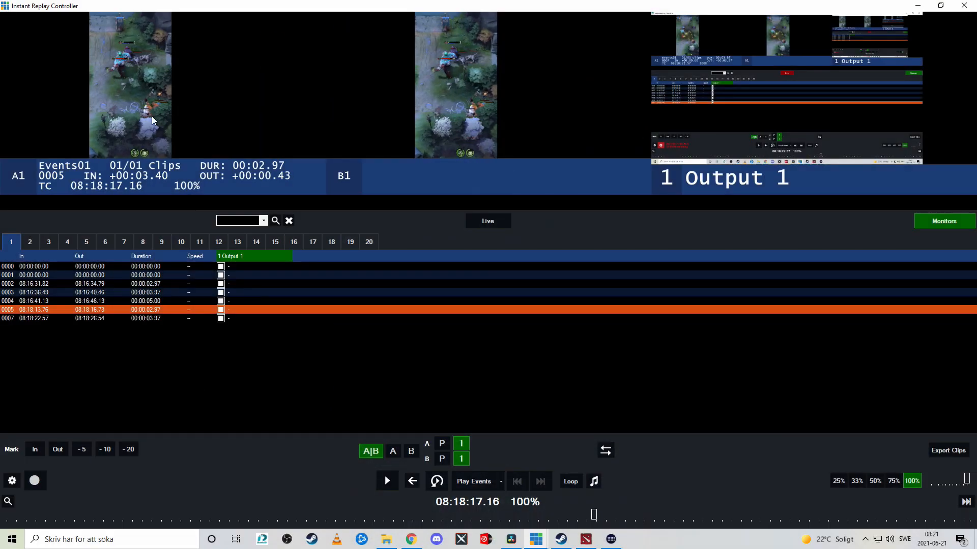
click(609, 539)
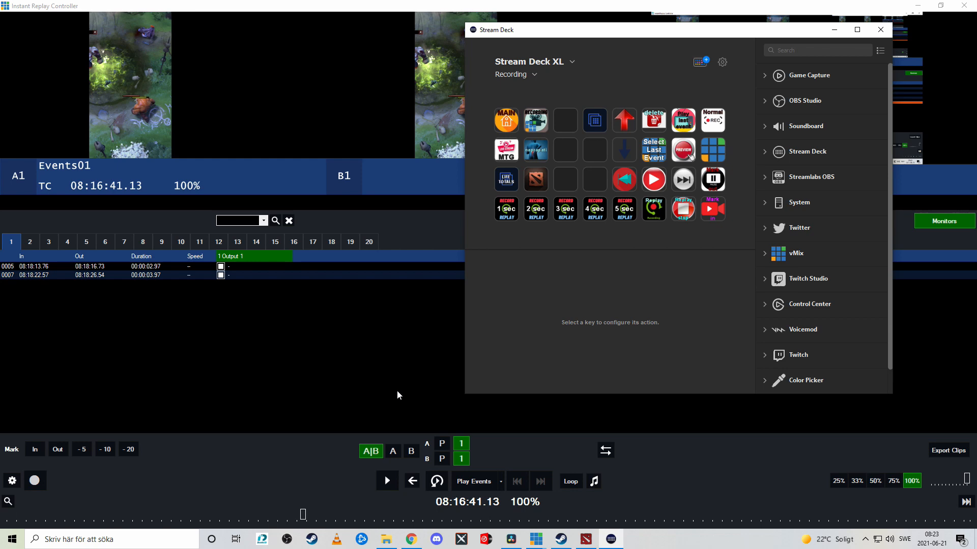
mouse_move(412, 394)
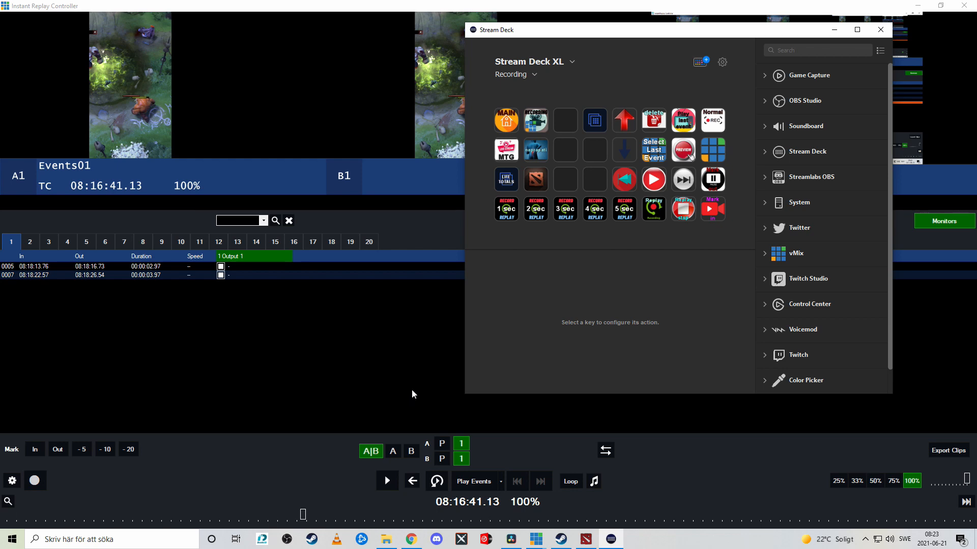
Inspect the 4 sec RECORD REPLAY key's vMix Shortcut action.
click(593, 208)
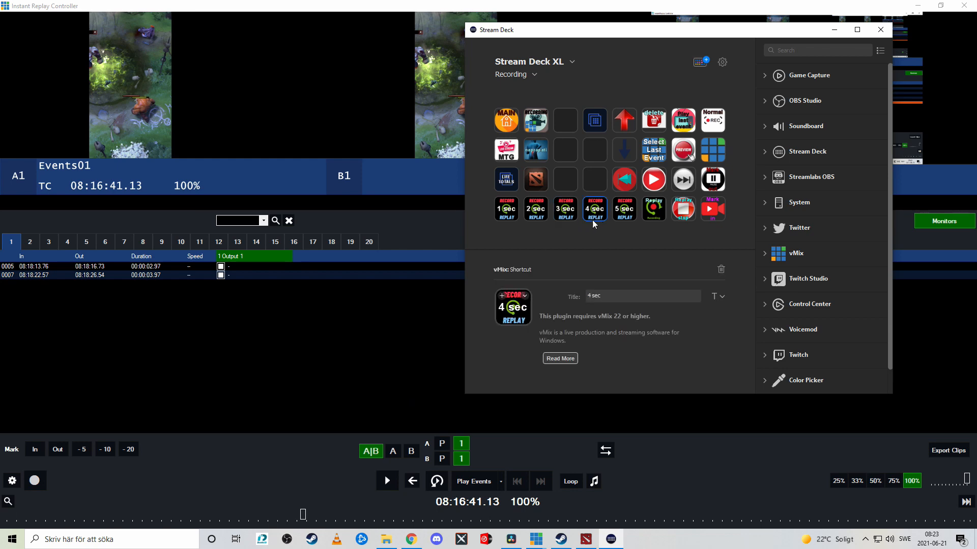
mouse_move(573, 243)
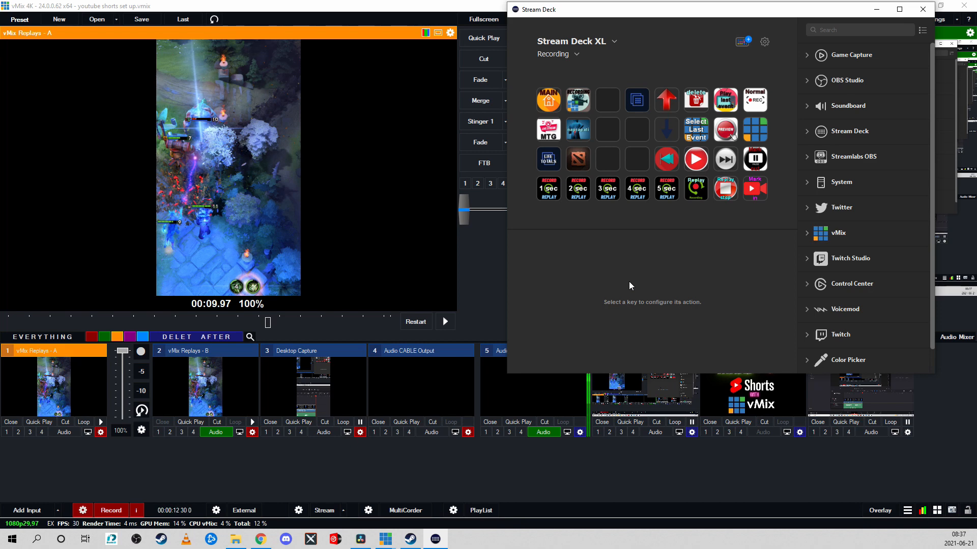
Return to the full vMix window and preview the vertical Dota 2 replay clip from Replay A.
click(755, 130)
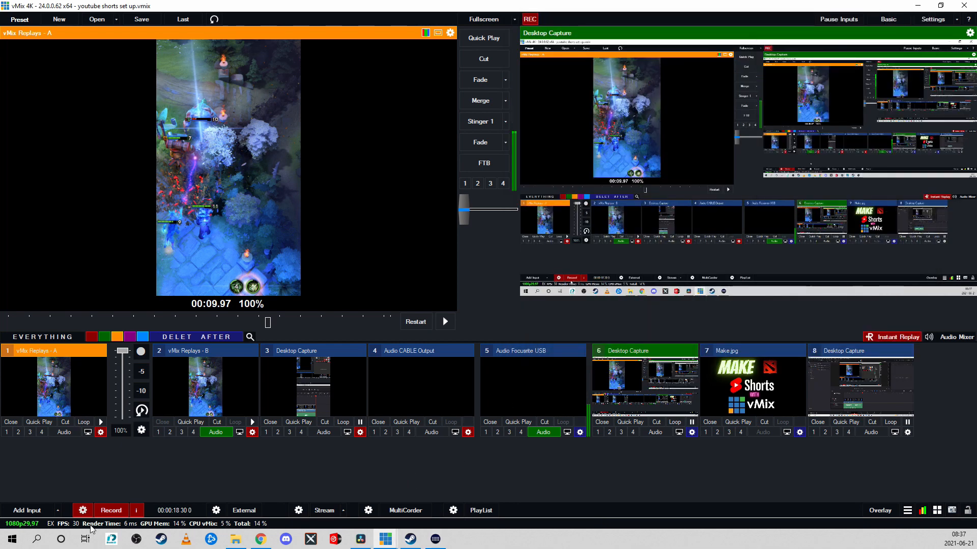
click(111, 510)
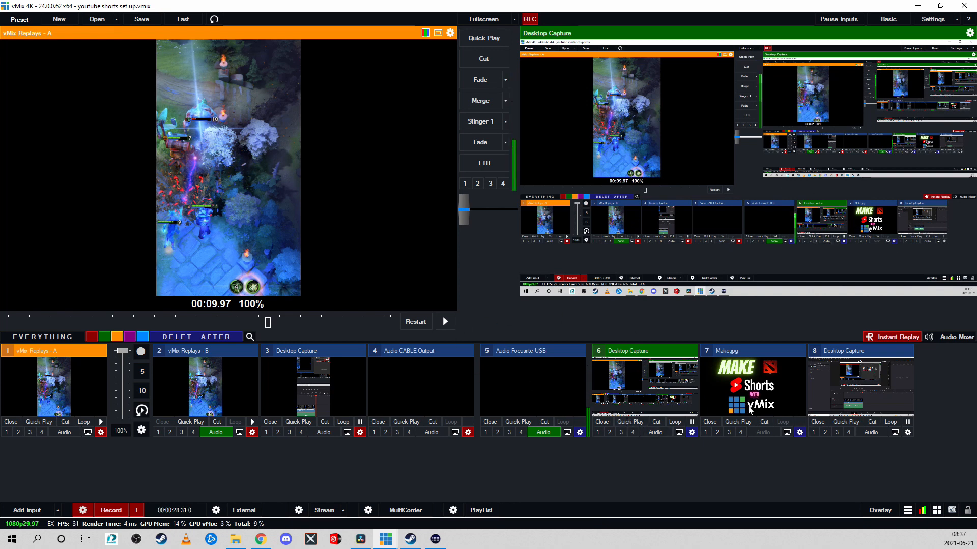
mouse_move(695, 471)
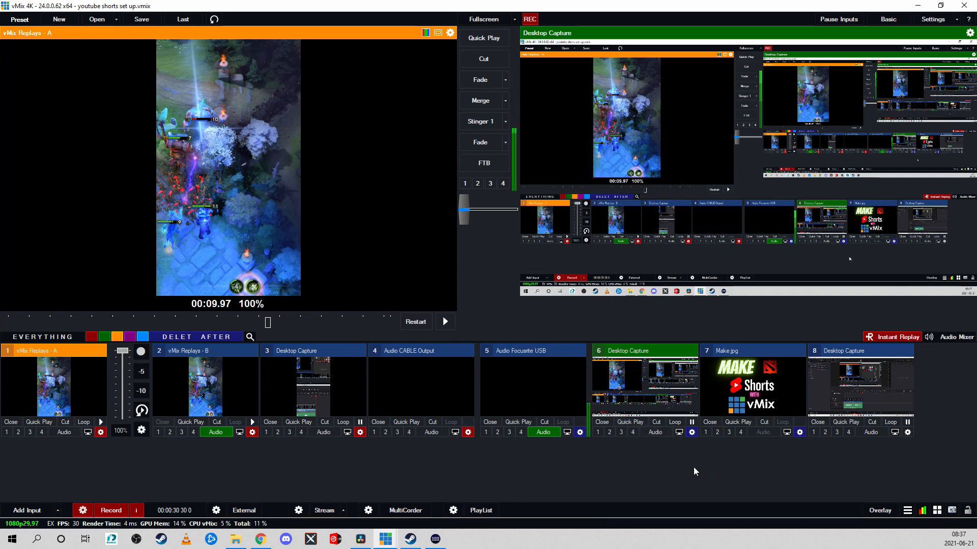